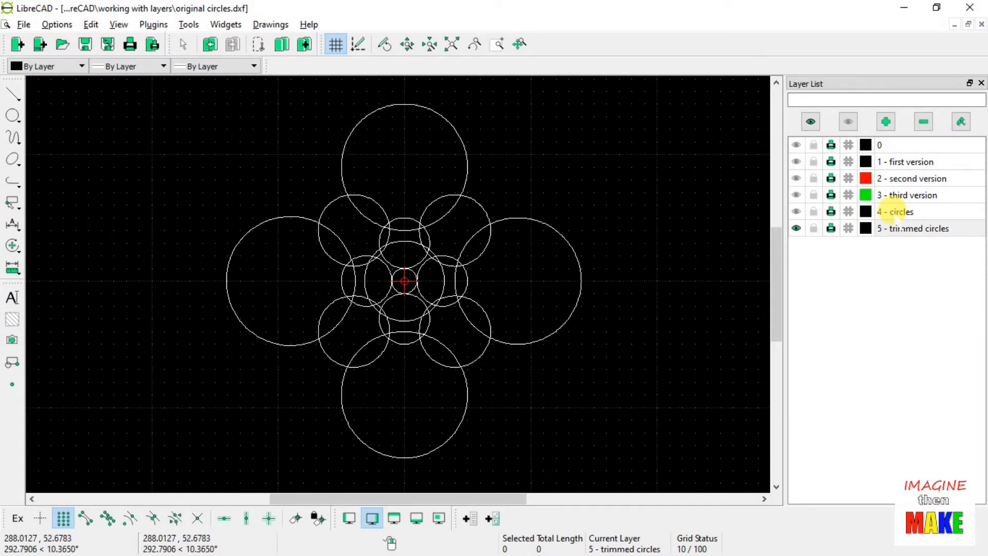
# Make layer 4 'circles' the current, visible layer, hiding 'trimmed circles'
pyautogui.click(913, 228)
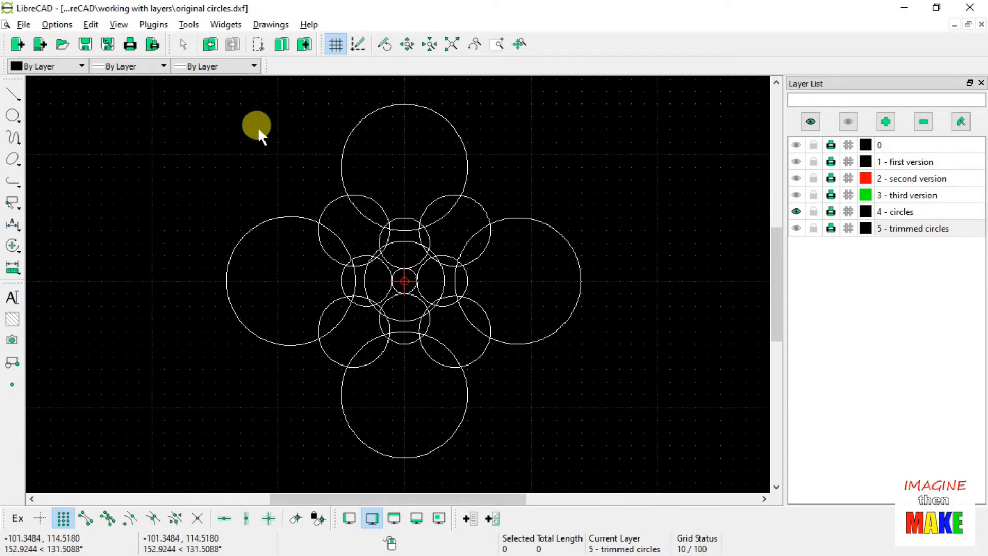
pyautogui.moveTo(152, 88)
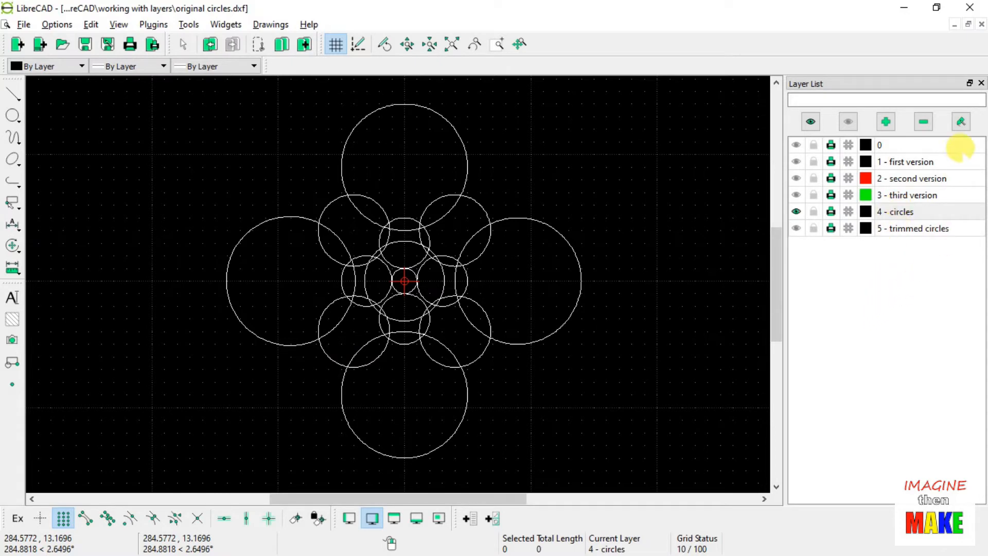
pyautogui.moveTo(960, 121)
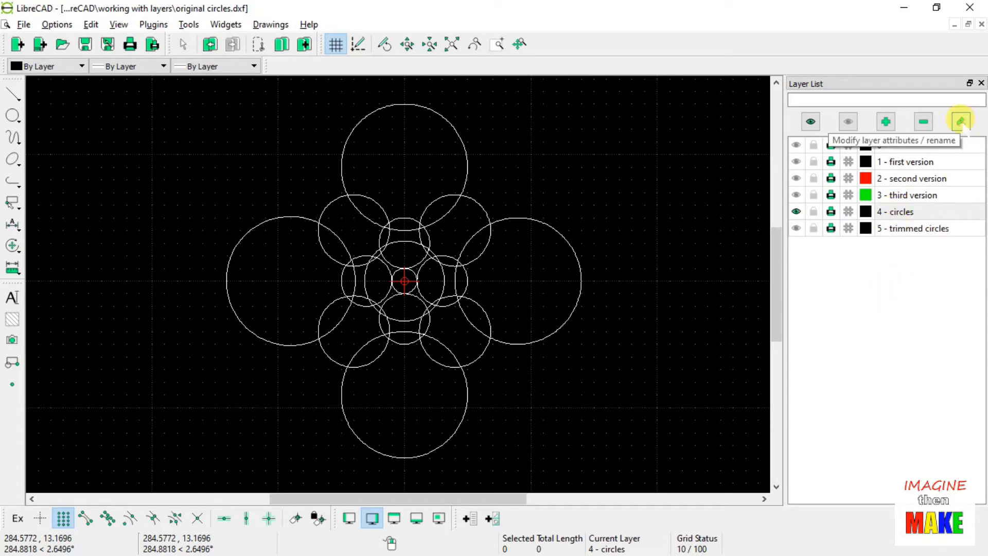
# Set the 'circles' layer's default colour to Red in Layer Settings and confirm
pyautogui.click(959, 122)
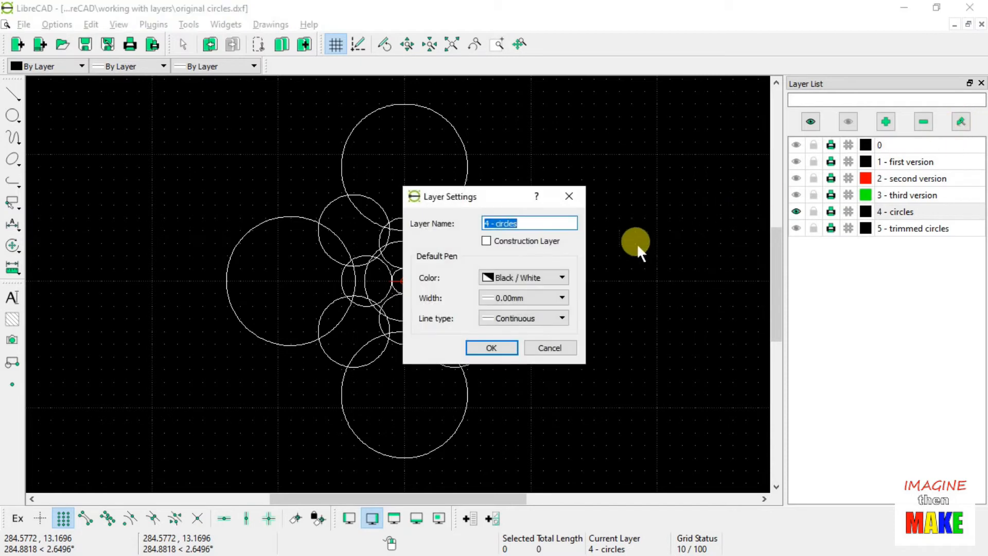
pyautogui.click(560, 277)
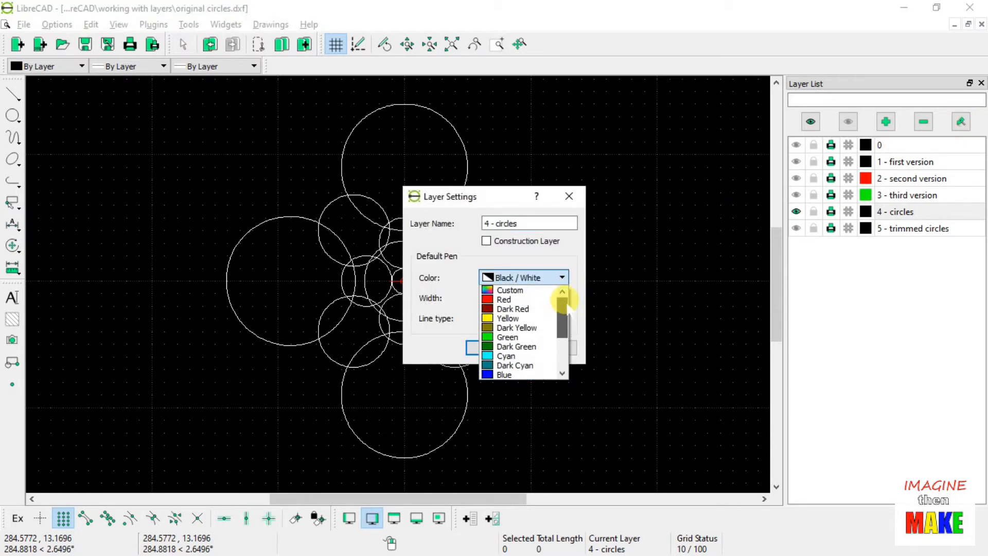
pyautogui.click(503, 299)
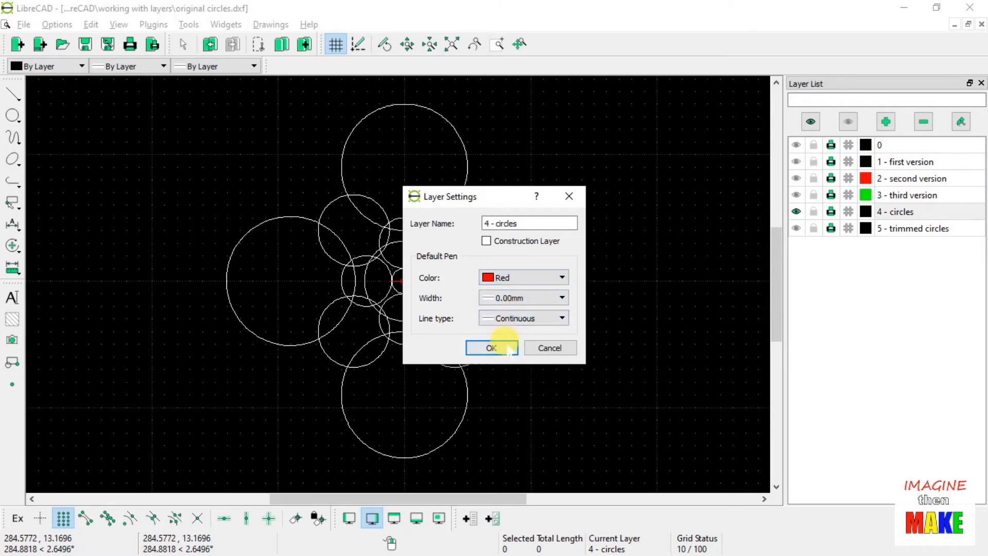
pyautogui.click(491, 346)
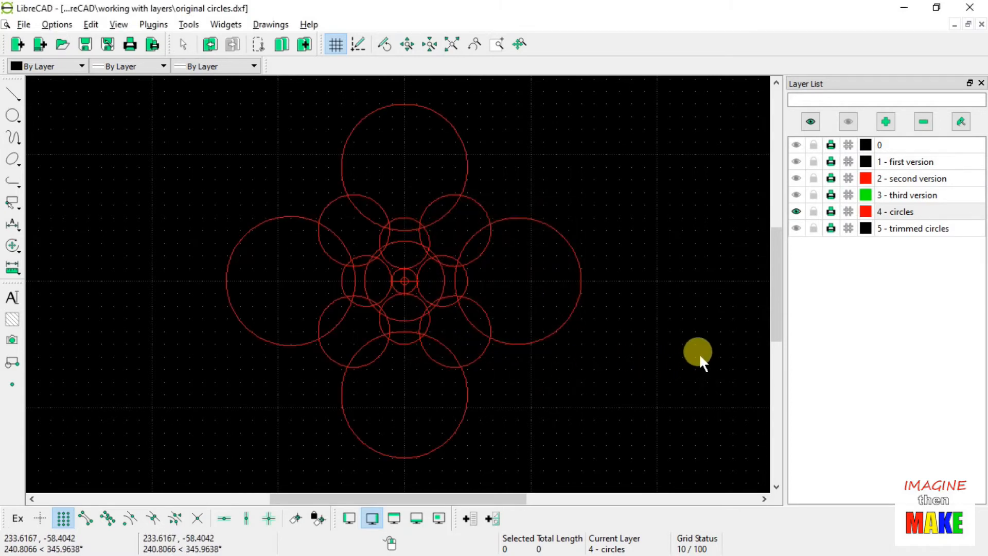
# Change the 'circles' layer colour to Yellow, then show only the 'trimmed circles' layer
pyautogui.click(894, 211)
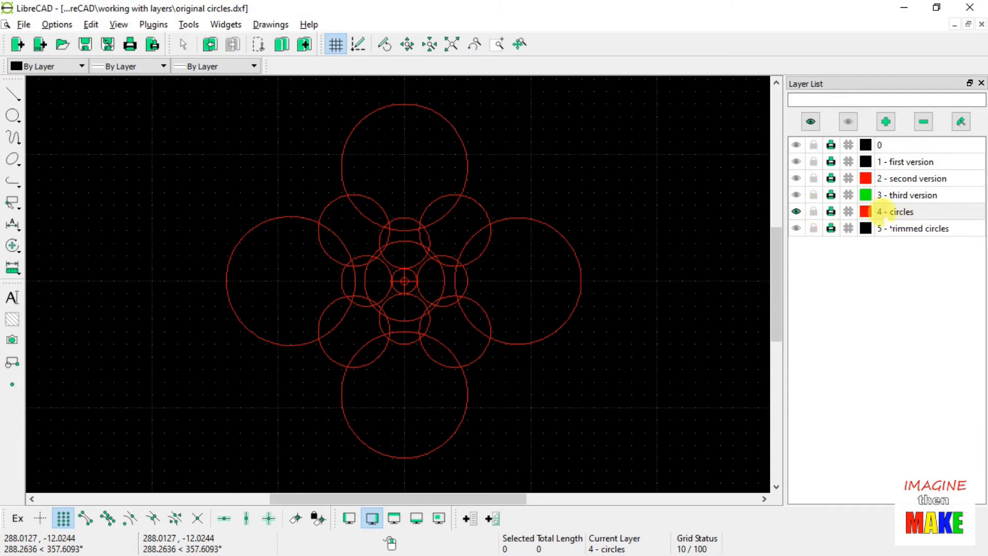
pyautogui.doubleClick(895, 210)
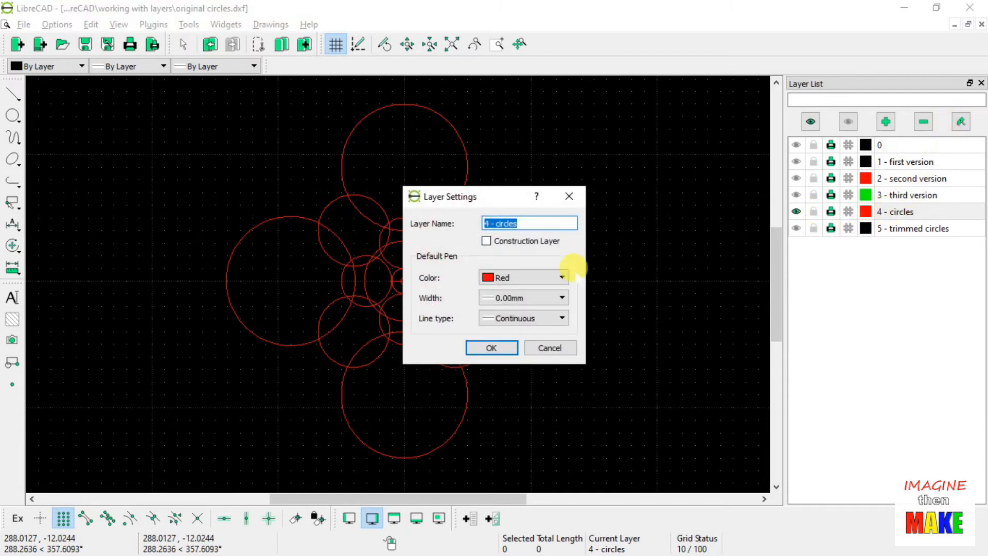
pyautogui.click(560, 276)
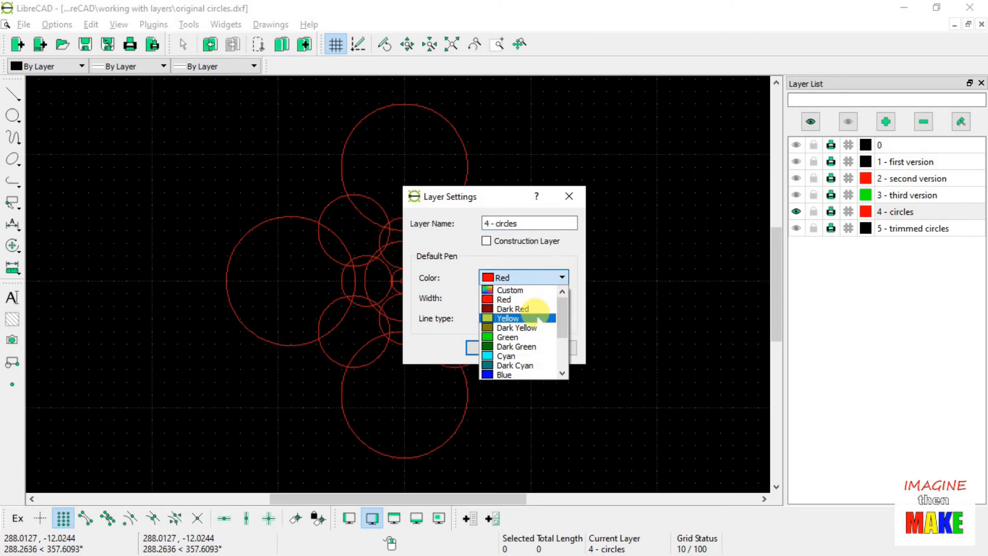
pyautogui.click(507, 318)
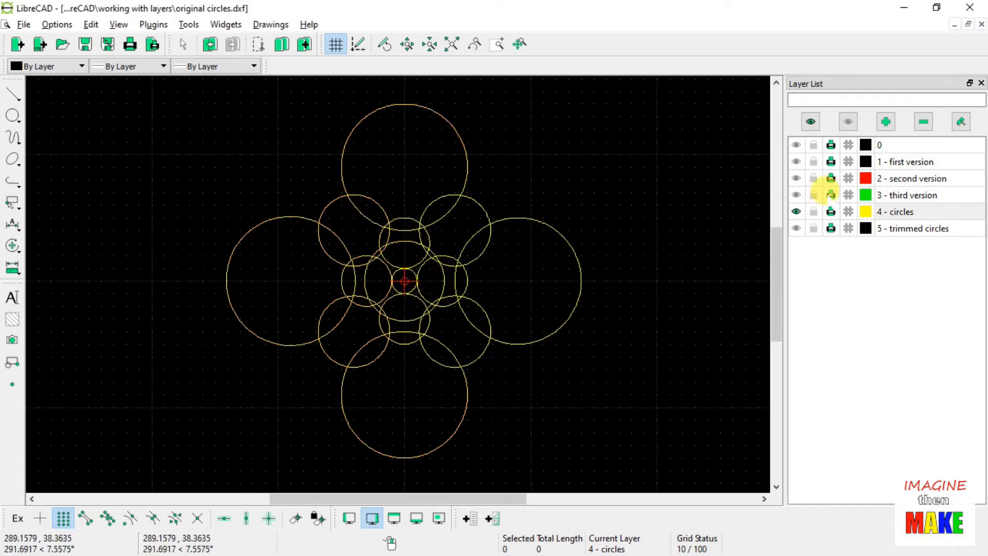
pyautogui.click(795, 178)
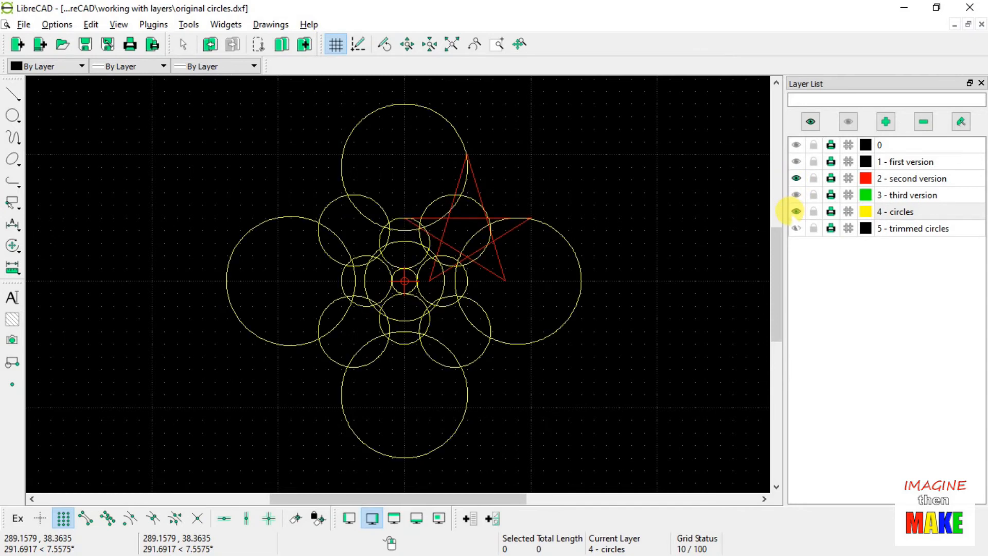
pyautogui.click(796, 178)
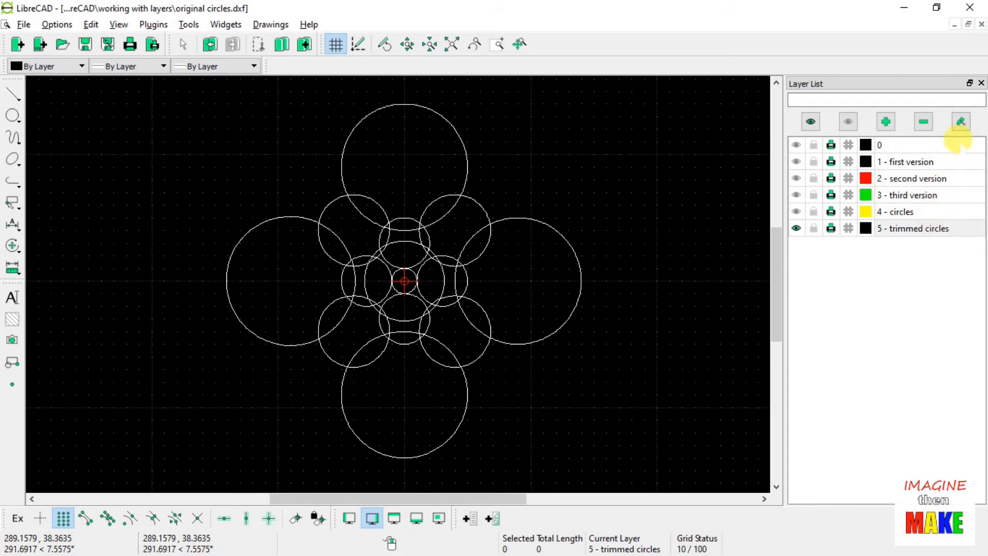
# Set the 'trimmed circles' layer's default colour to Blue in Layer Settings
pyautogui.click(960, 121)
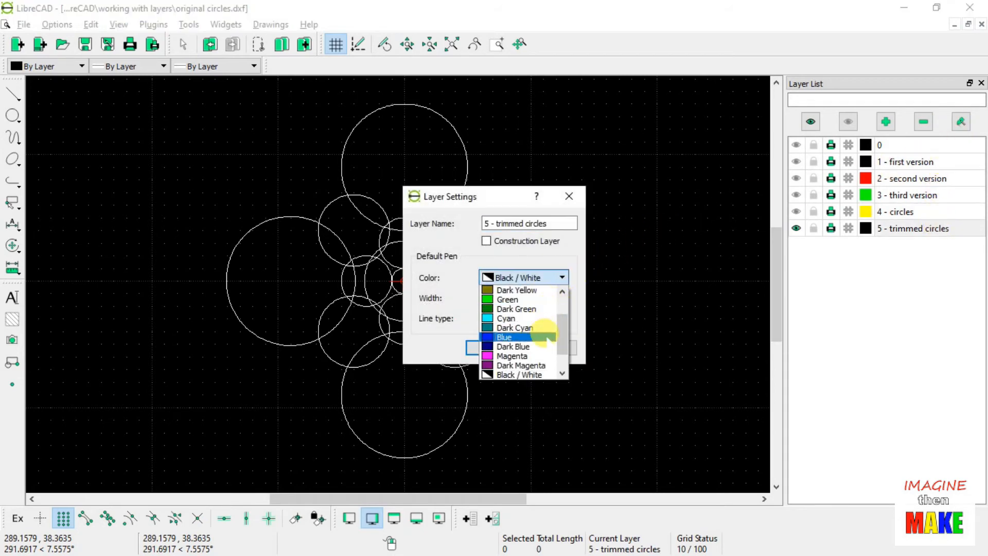
pyautogui.click(503, 338)
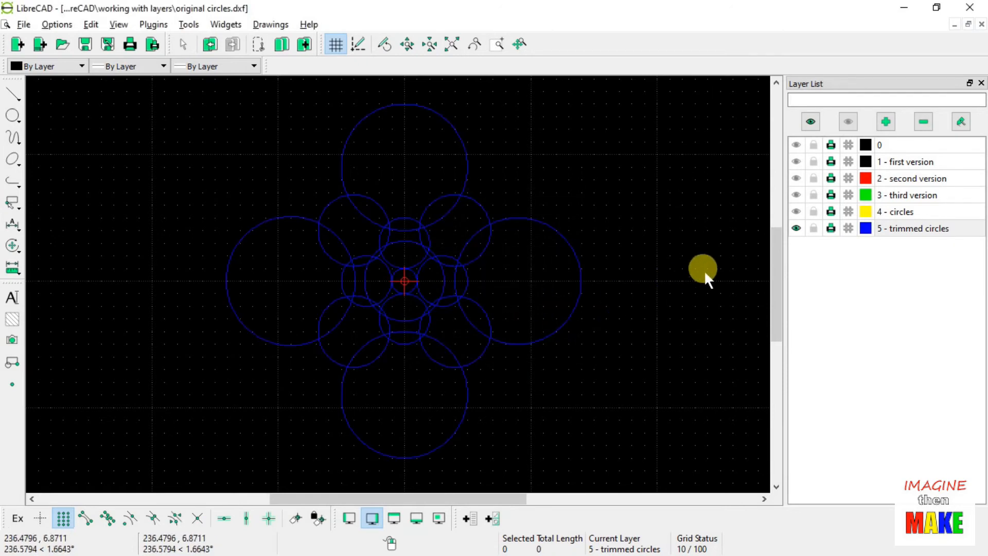